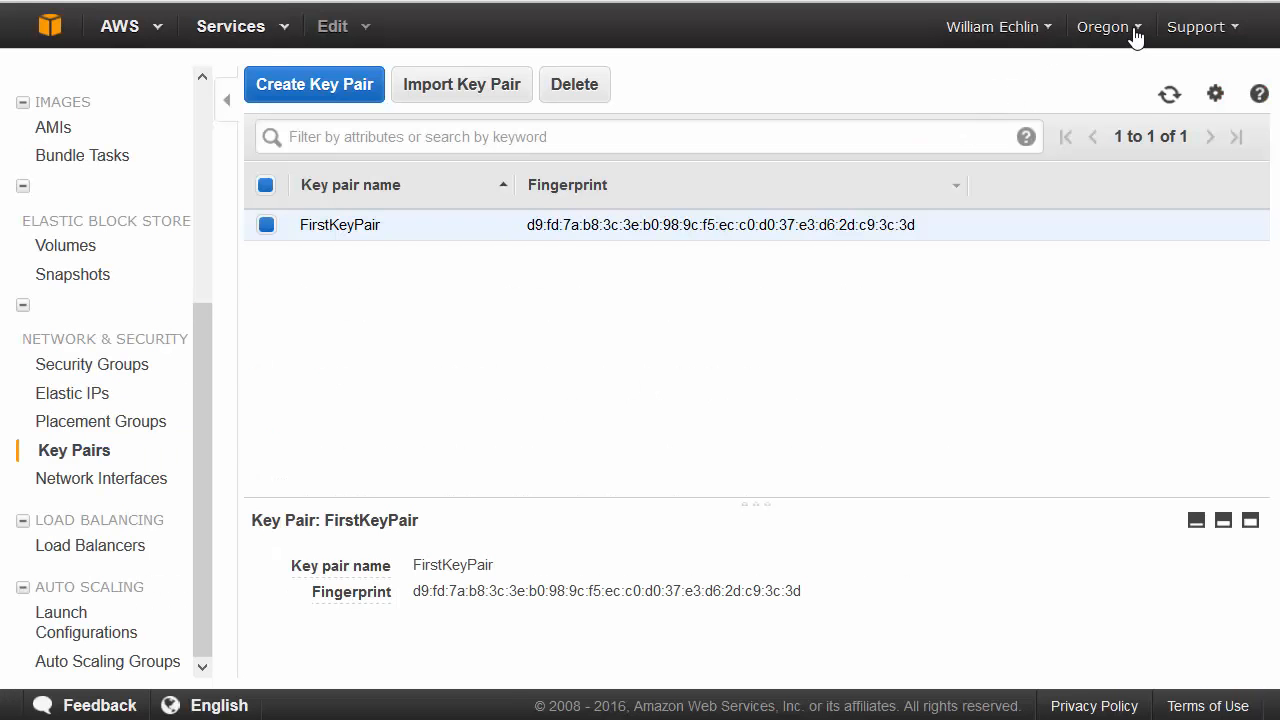
Step: Switch to the Oregon region and show its security groups list
left_click(1115, 27)
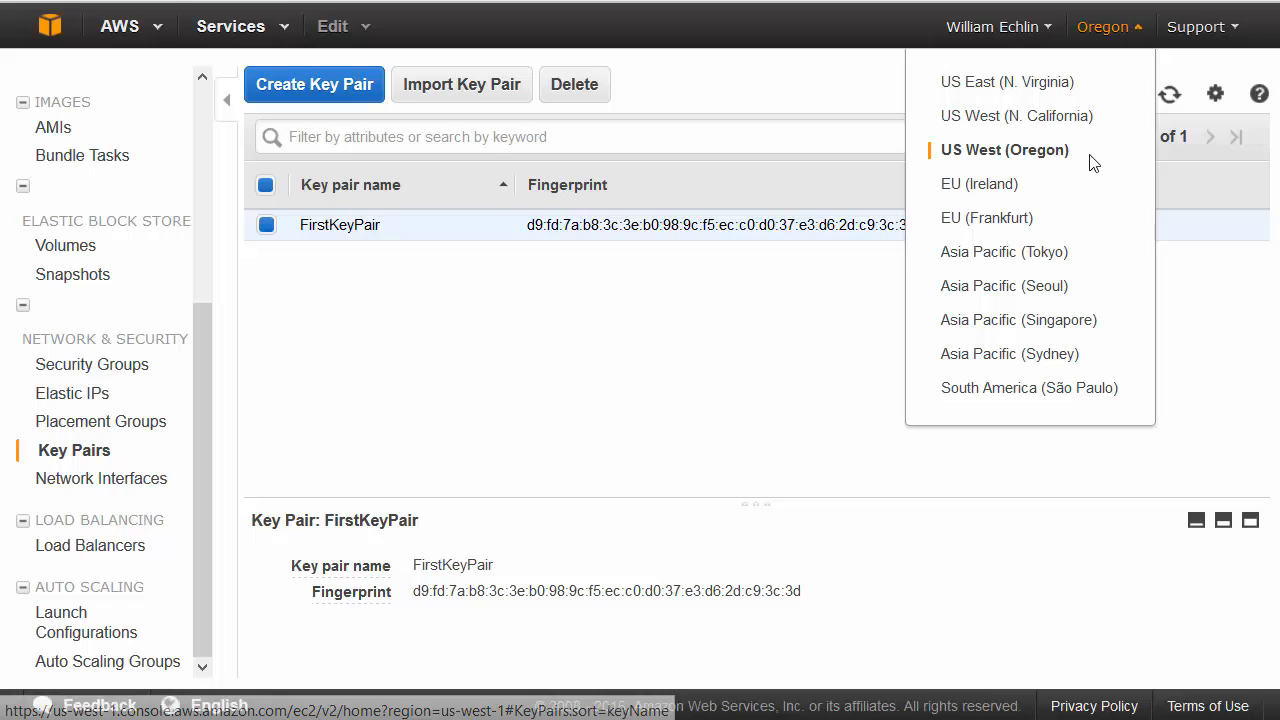
mouse_move(1043, 166)
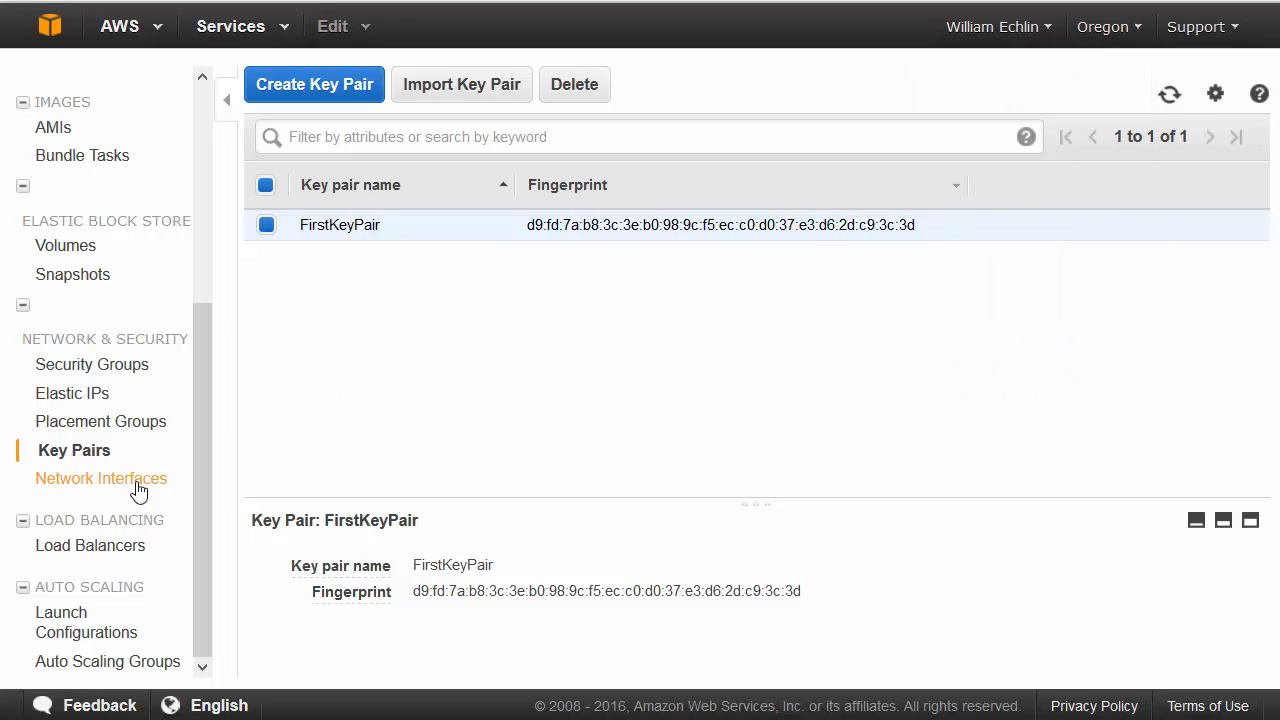
left_click(91, 364)
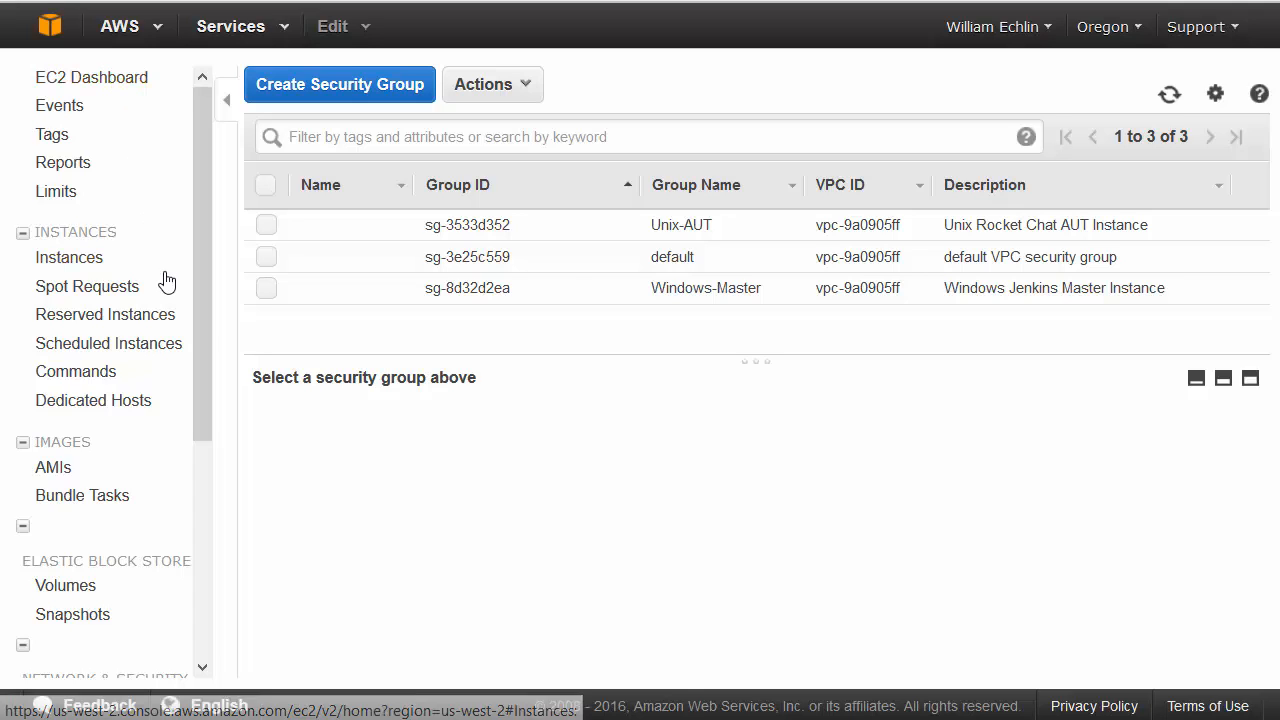
mouse_move(339, 95)
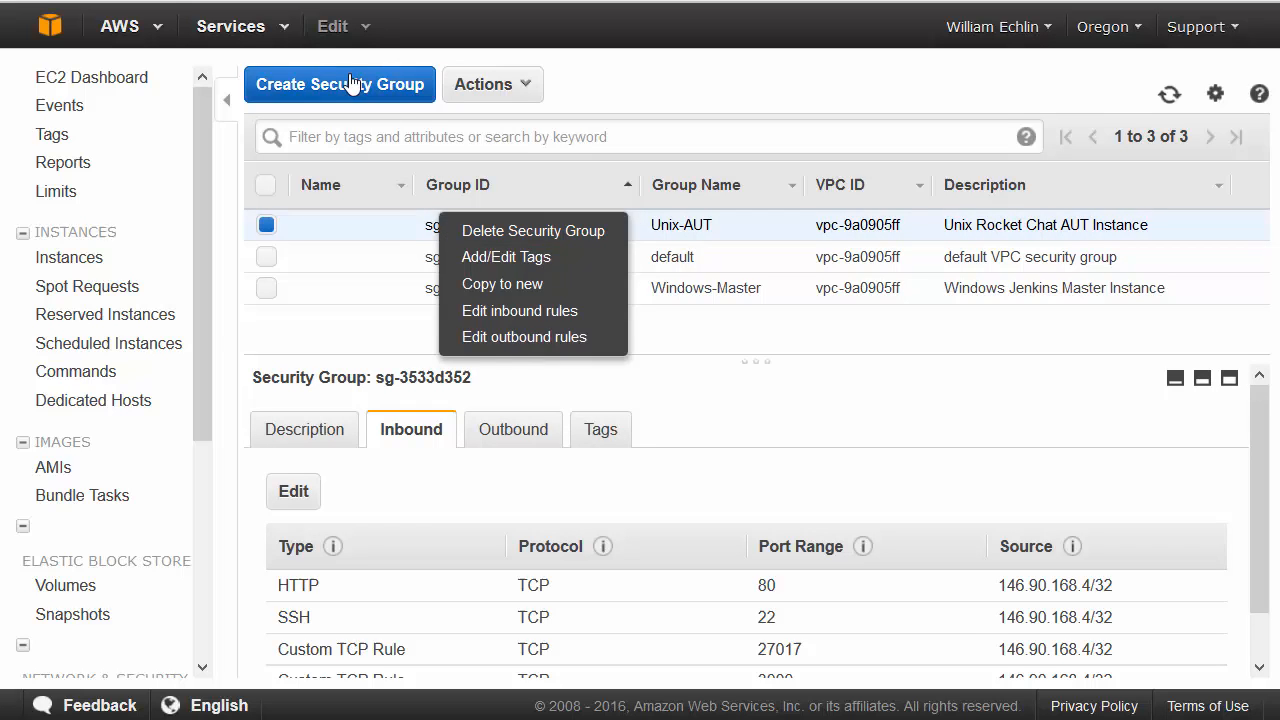
Step: Start a new security group, focus its Description field, and add one inbound rule
left_click(339, 84)
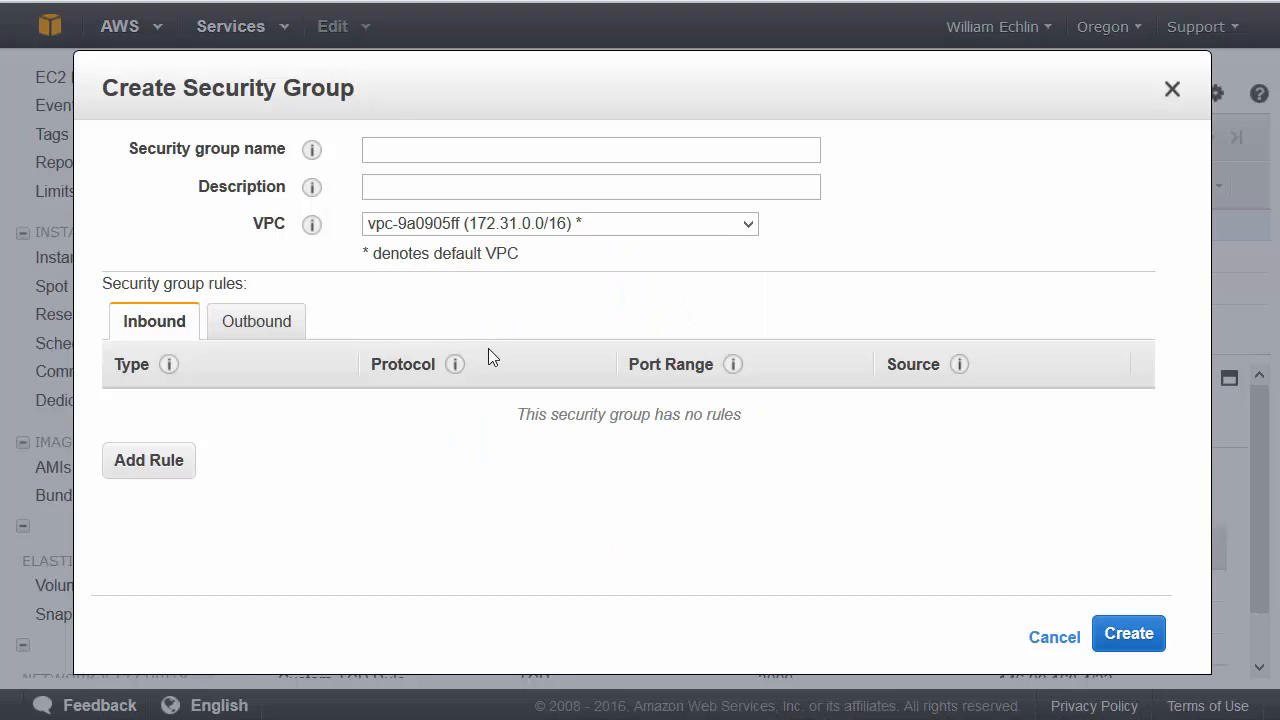
left_click(590, 149)
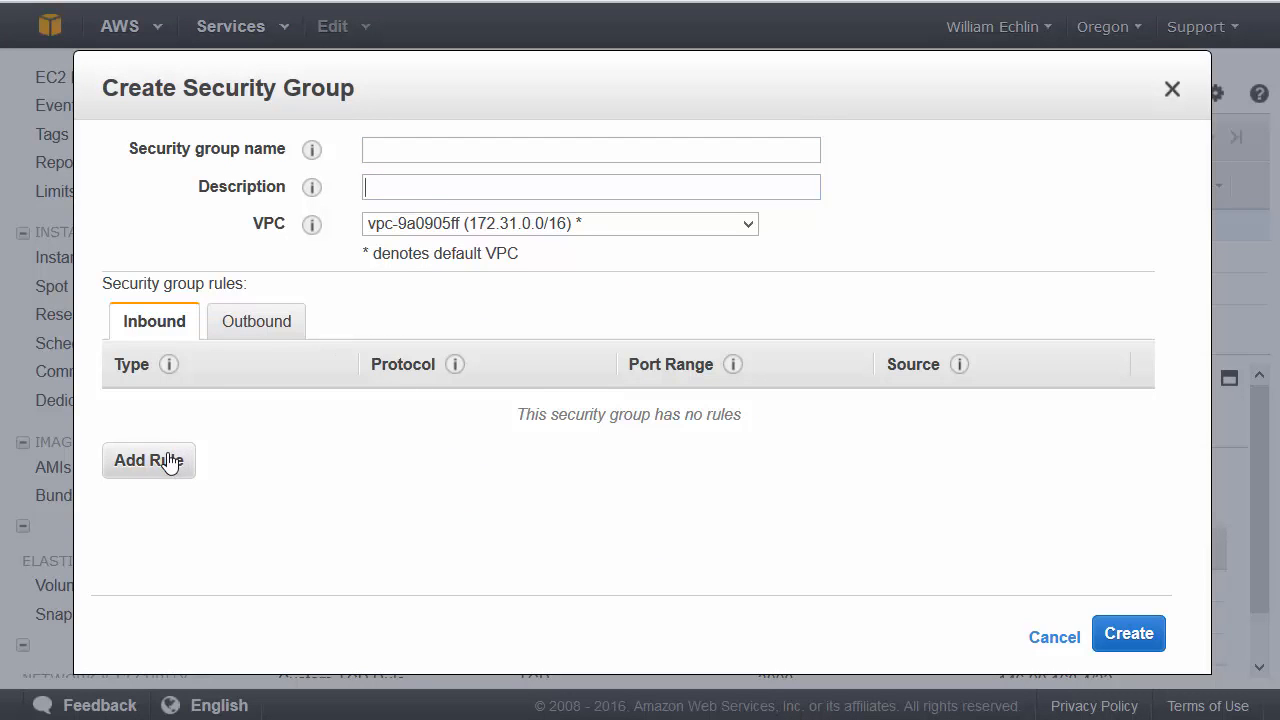
mouse_move(174, 460)
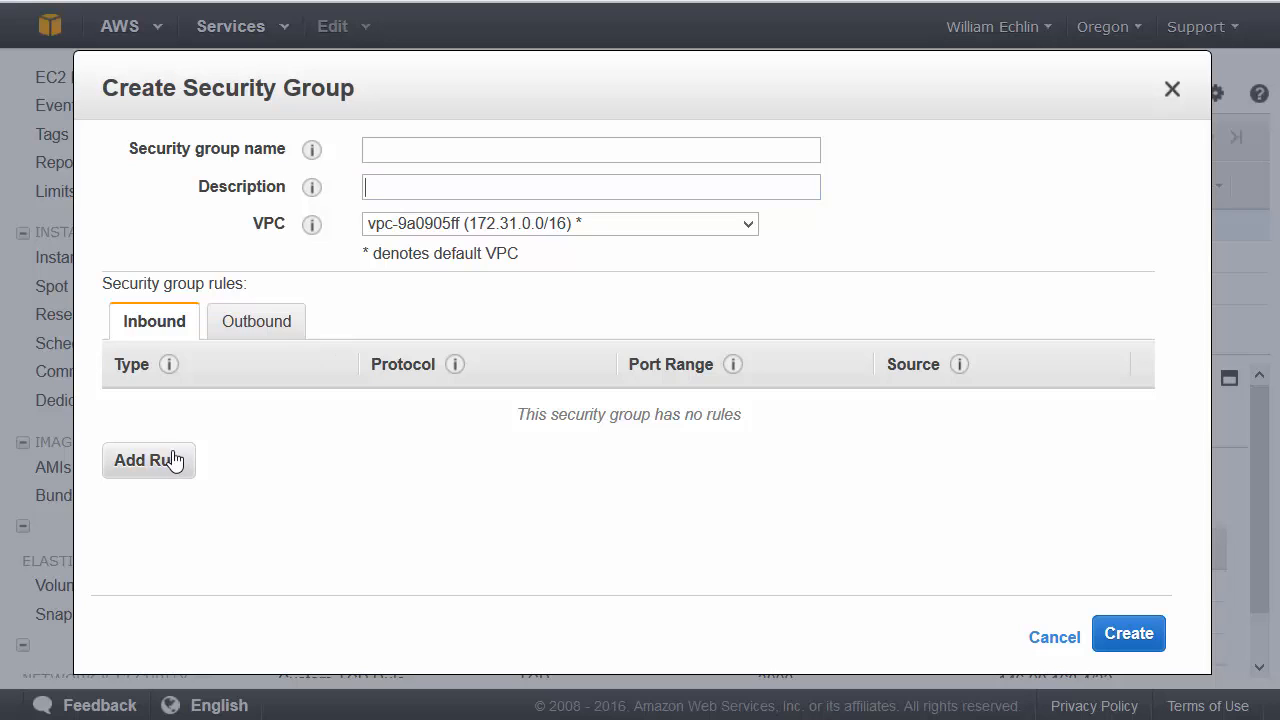
left_click(148, 460)
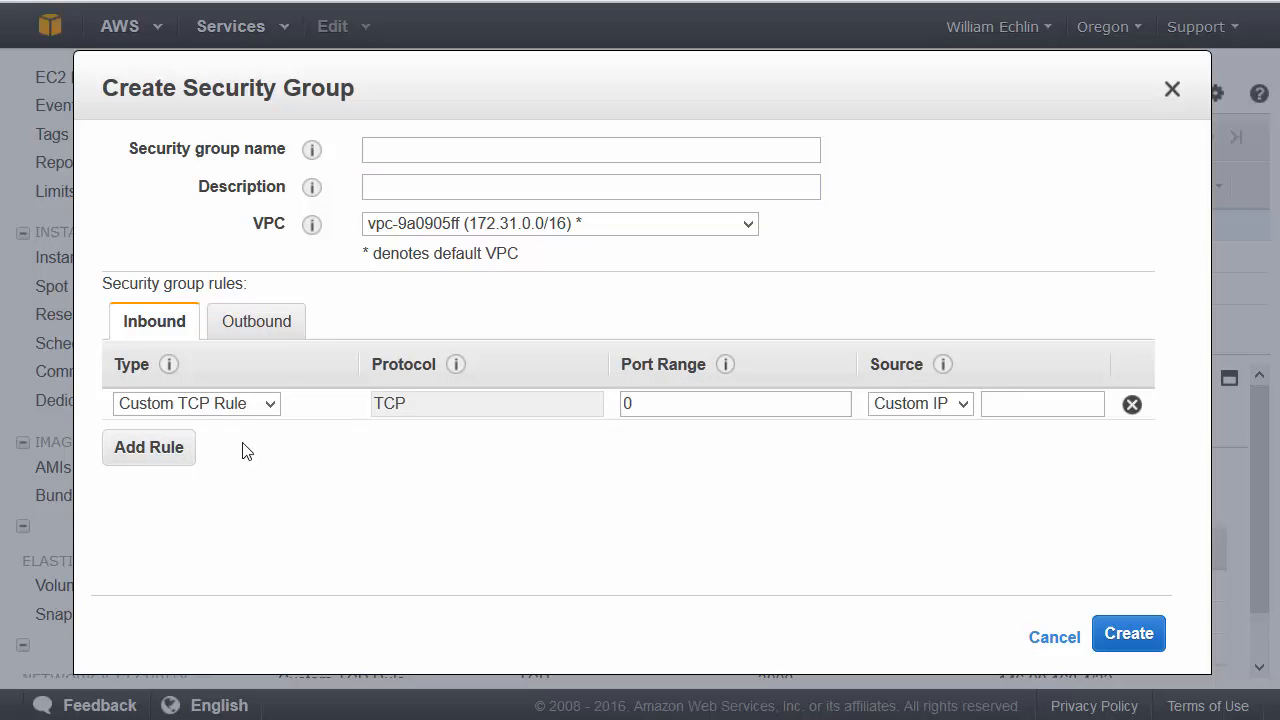
Step: Set the new inbound rule's type to SSH (TCP, port 22)
left_click(196, 404)
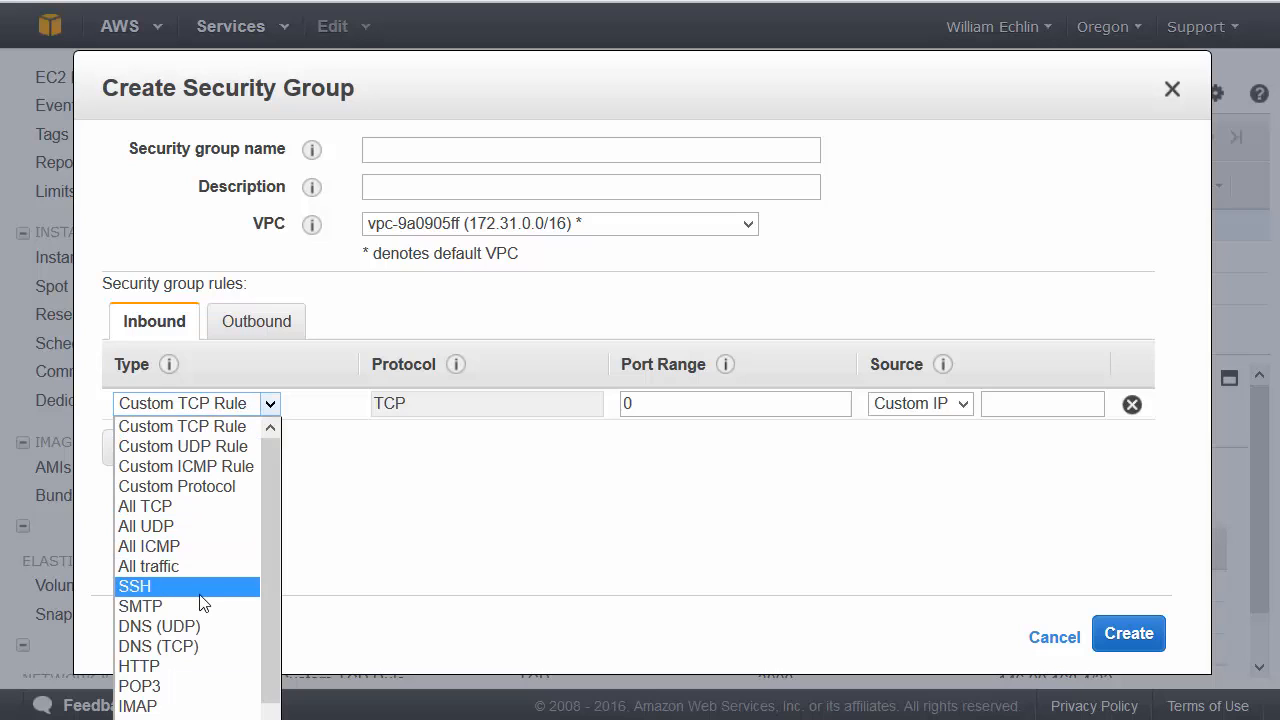
left_click(135, 586)
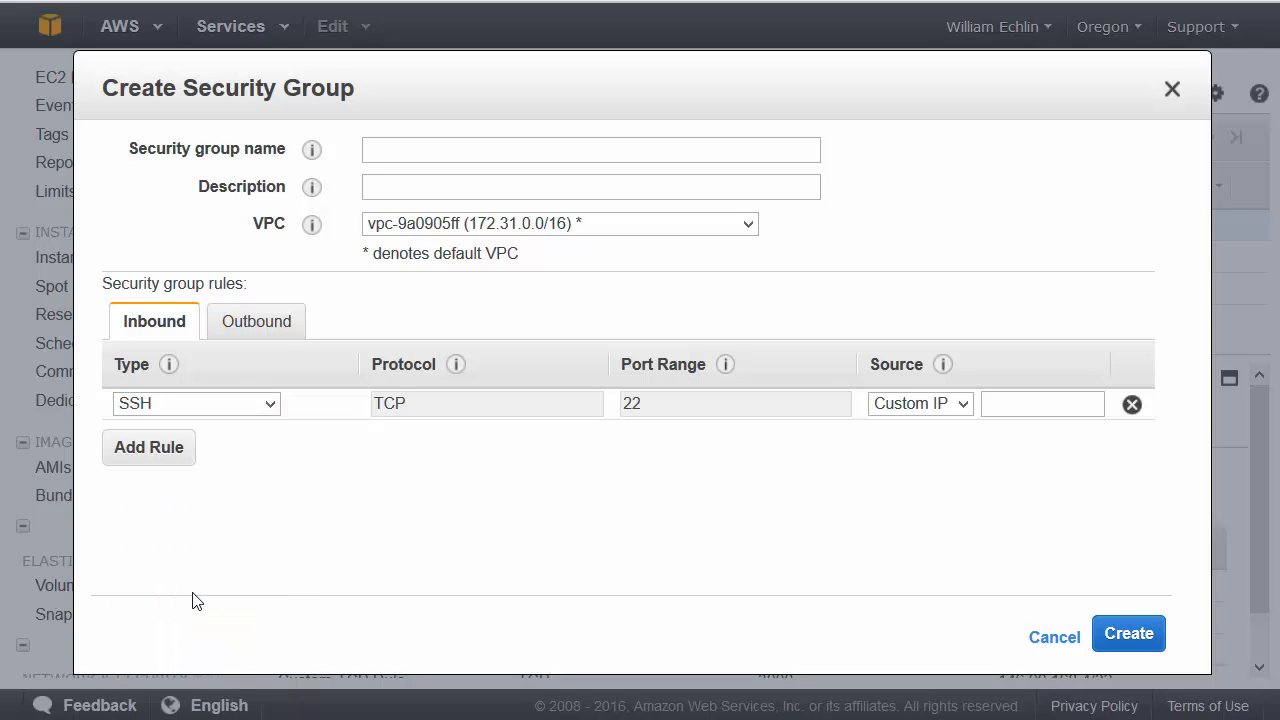
mouse_move(475, 408)
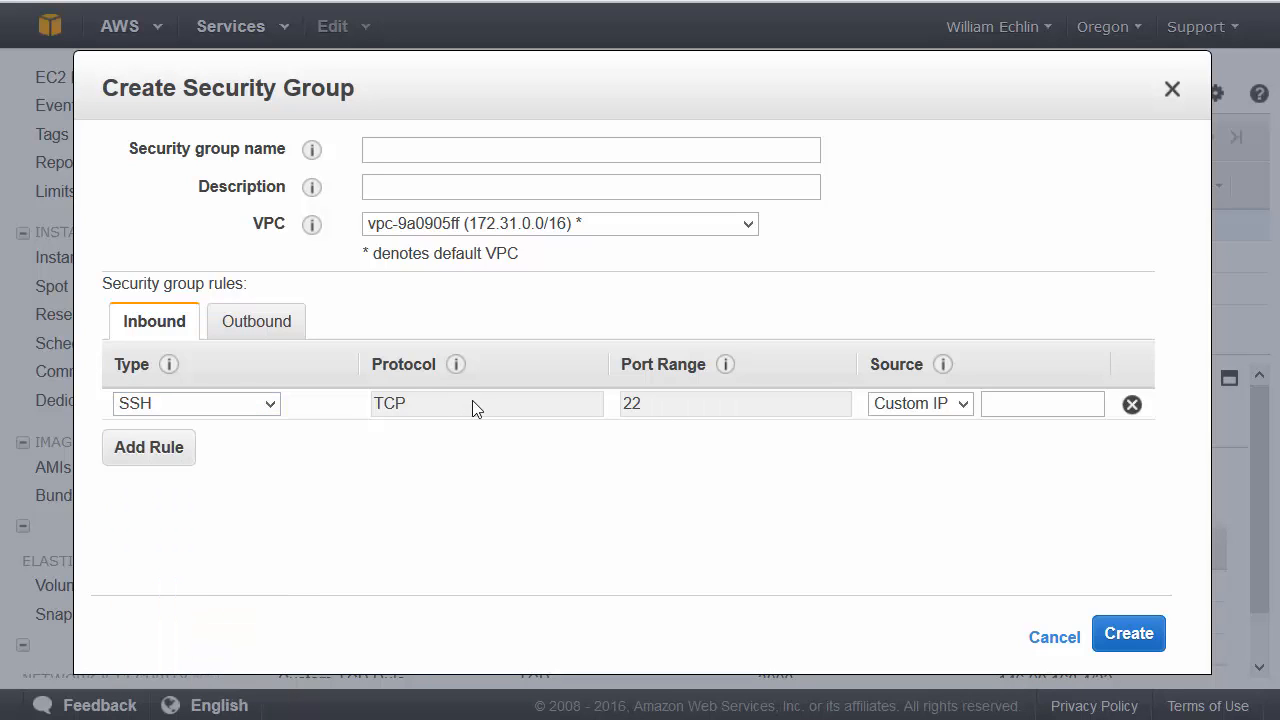
mouse_move(693, 414)
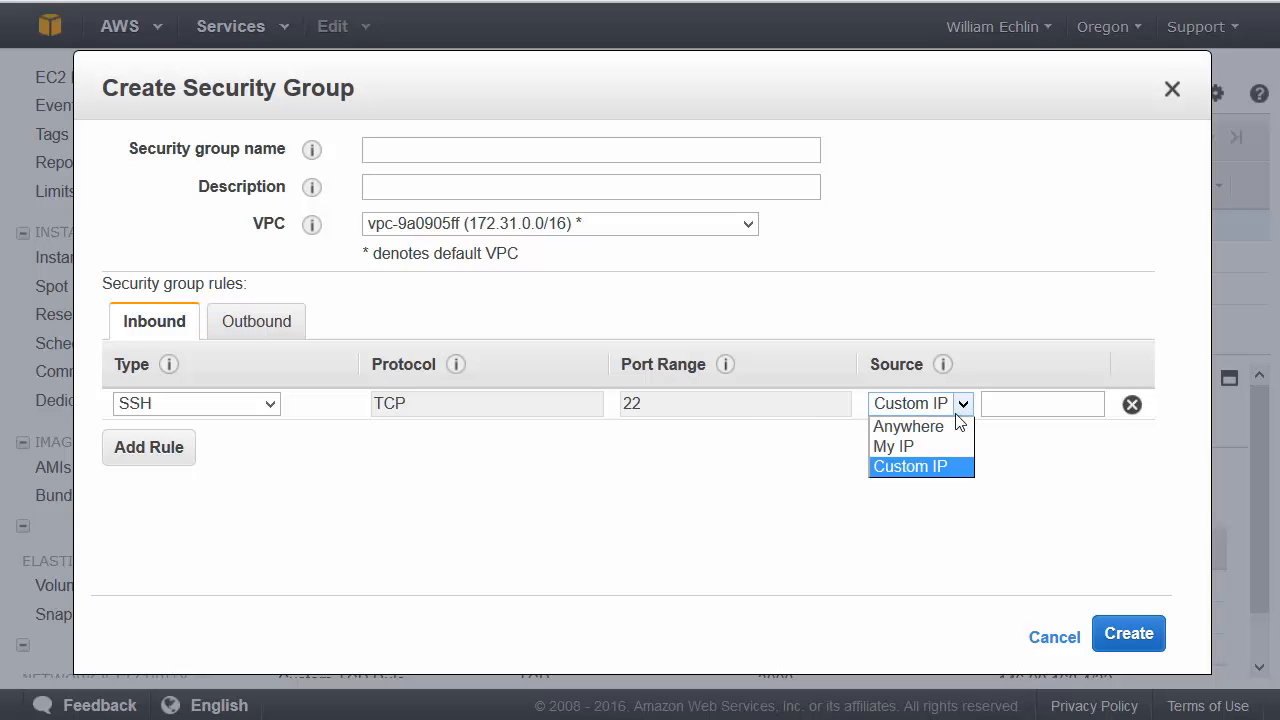
left_click(893, 446)
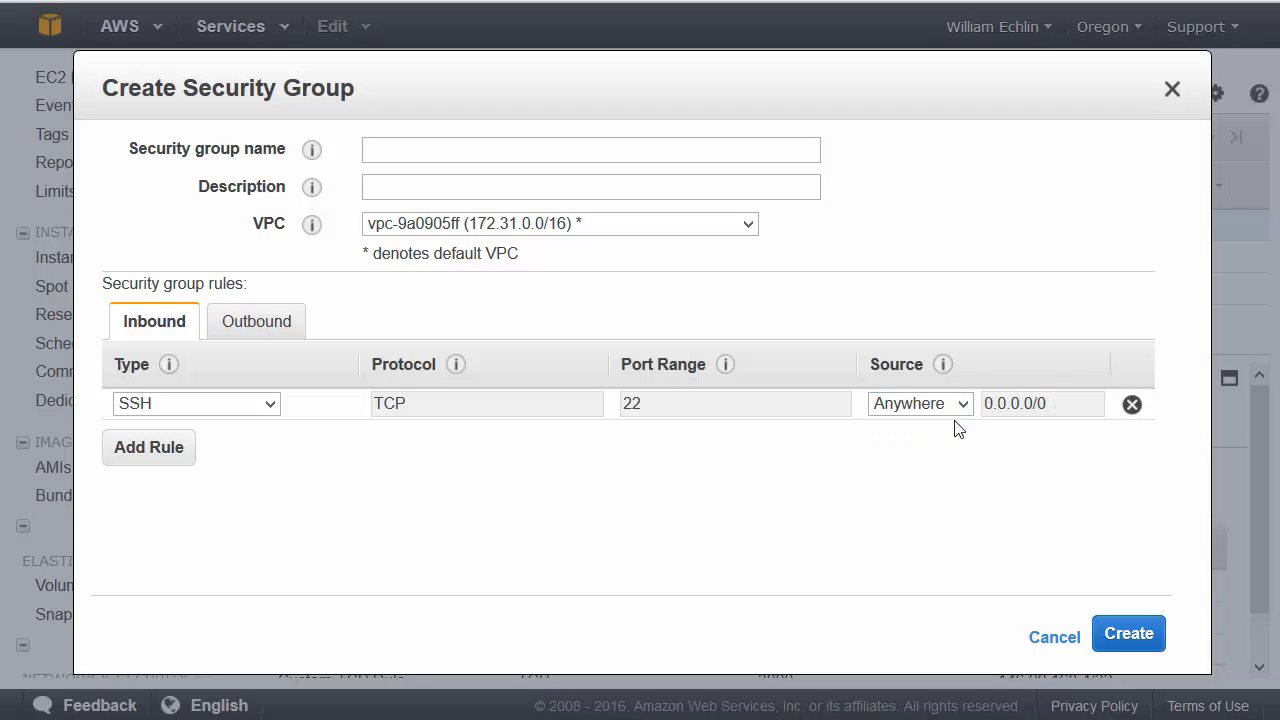
left_click(920, 403)
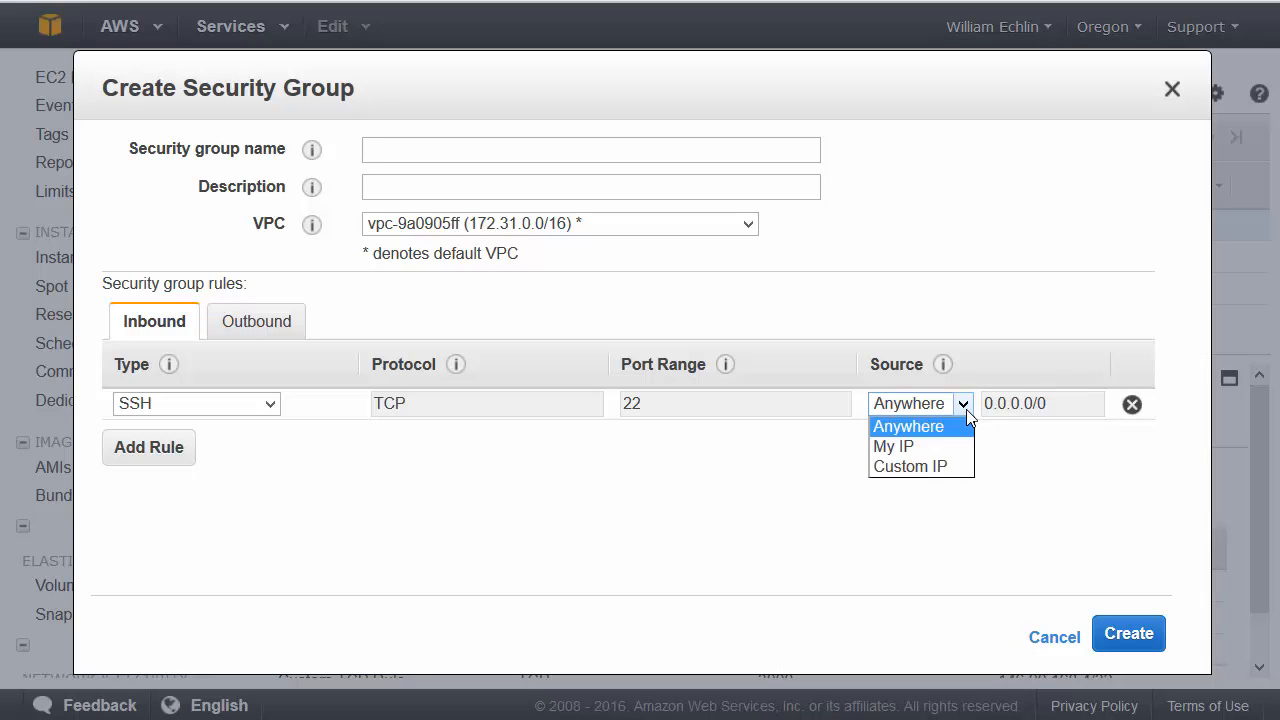
left_click(913, 466)
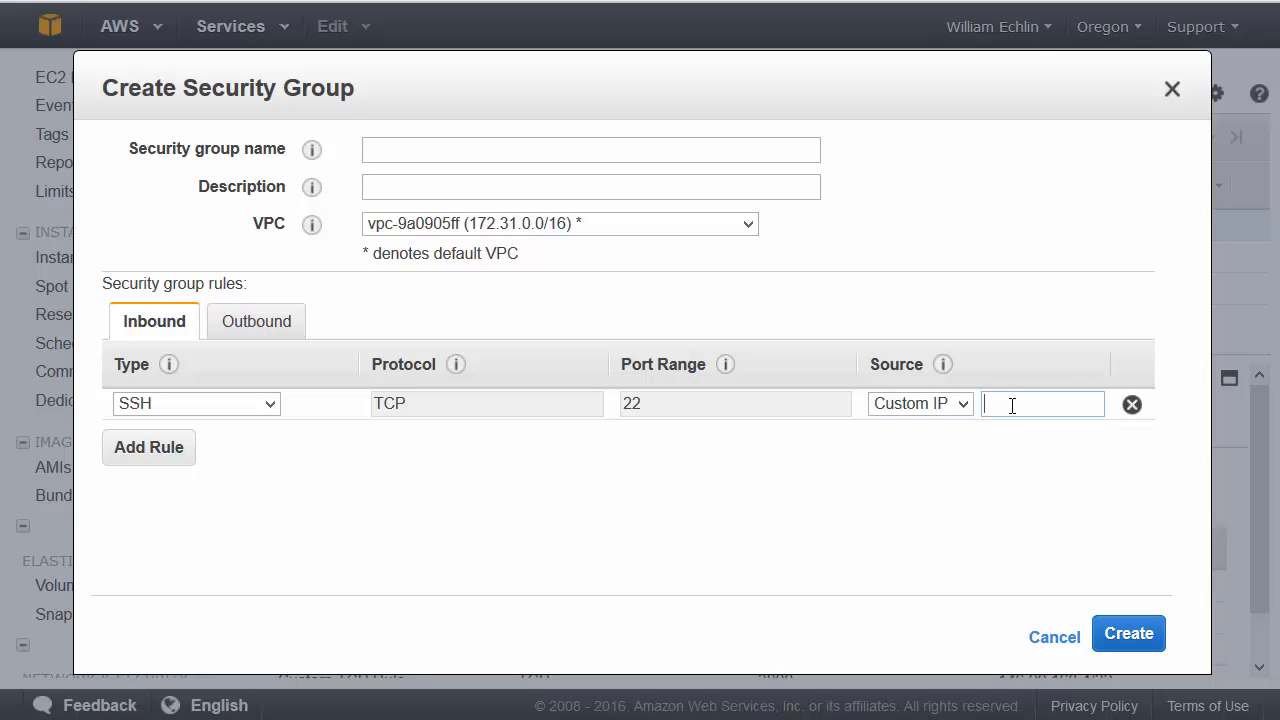
mouse_move(1017, 444)
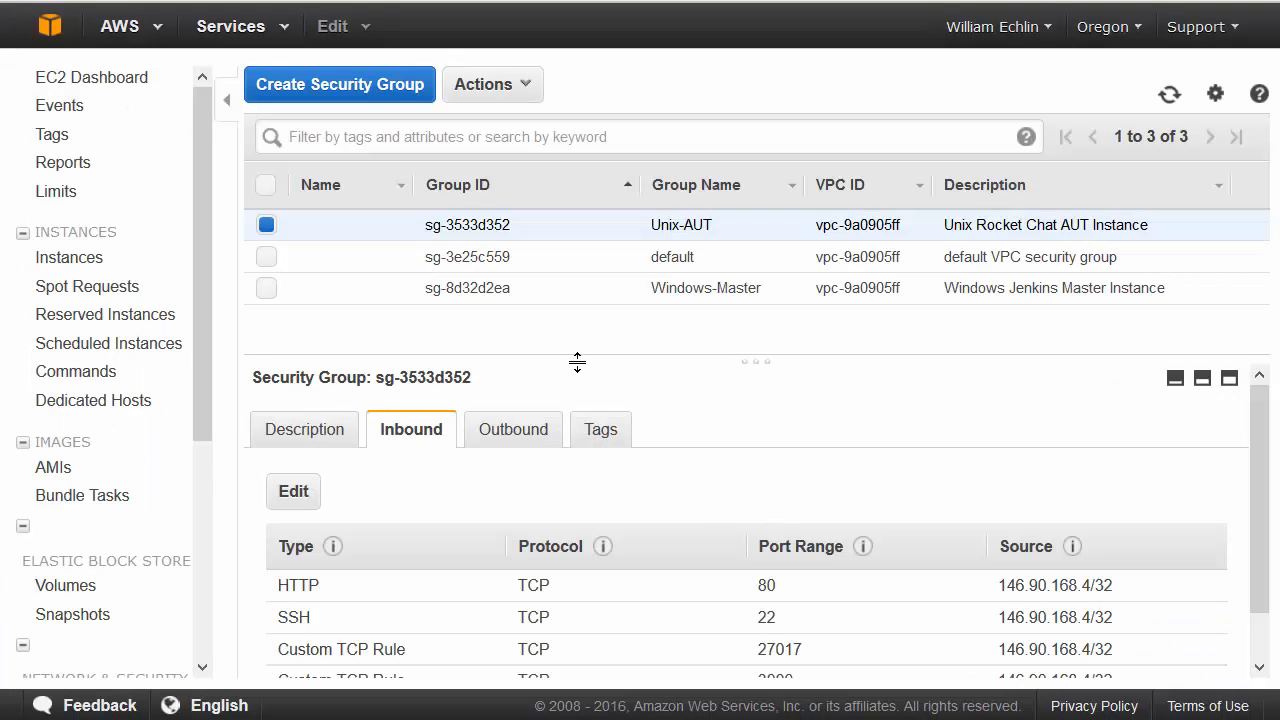
mouse_move(700, 230)
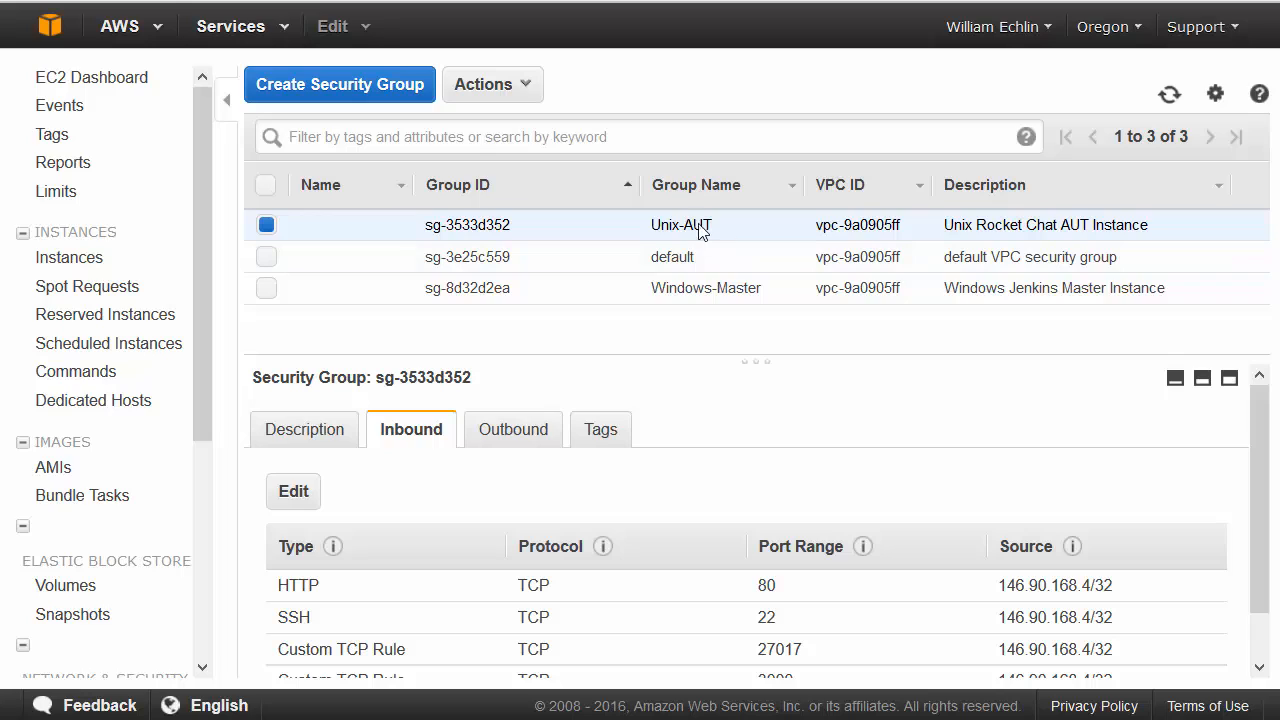
mouse_move(722, 228)
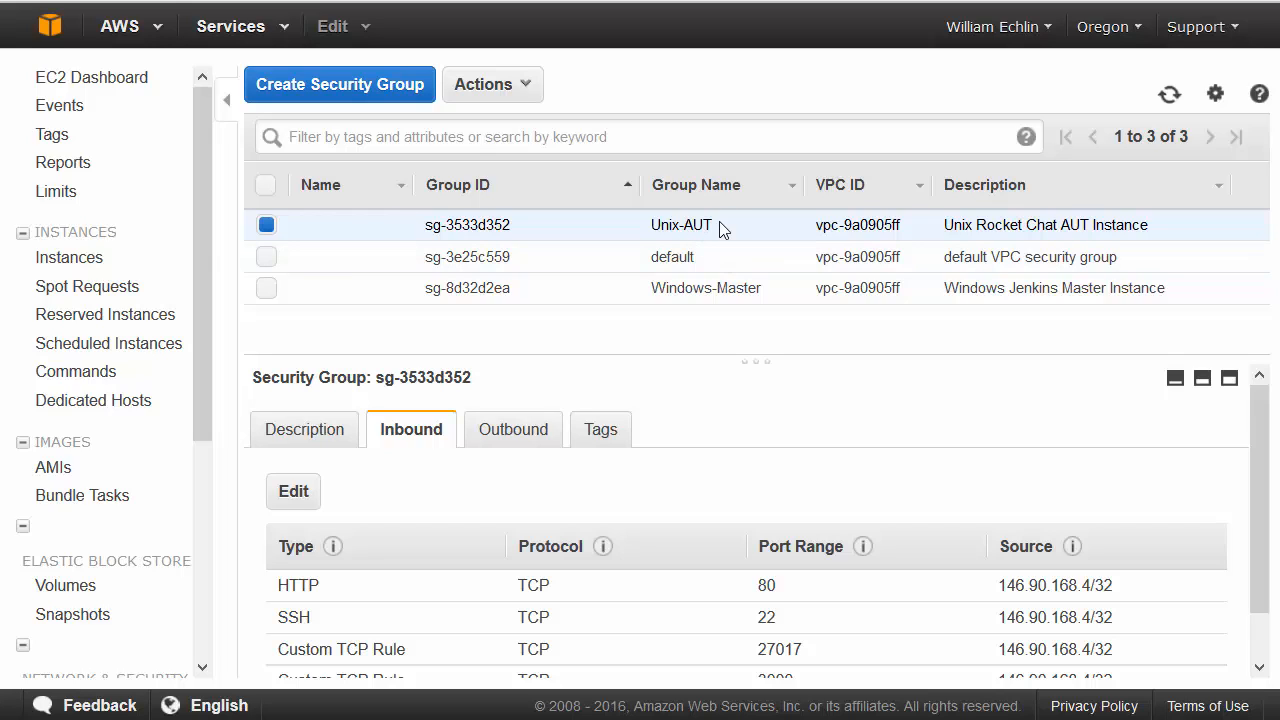
mouse_move(733, 292)
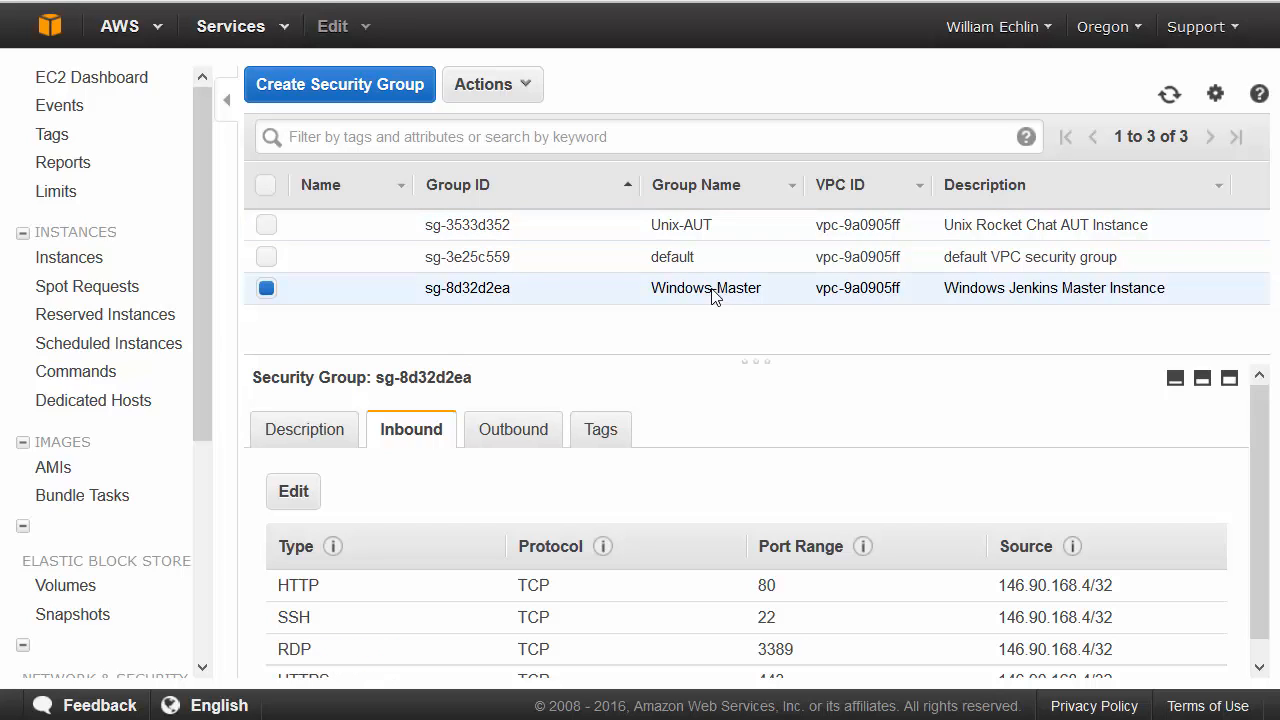
mouse_move(704, 268)
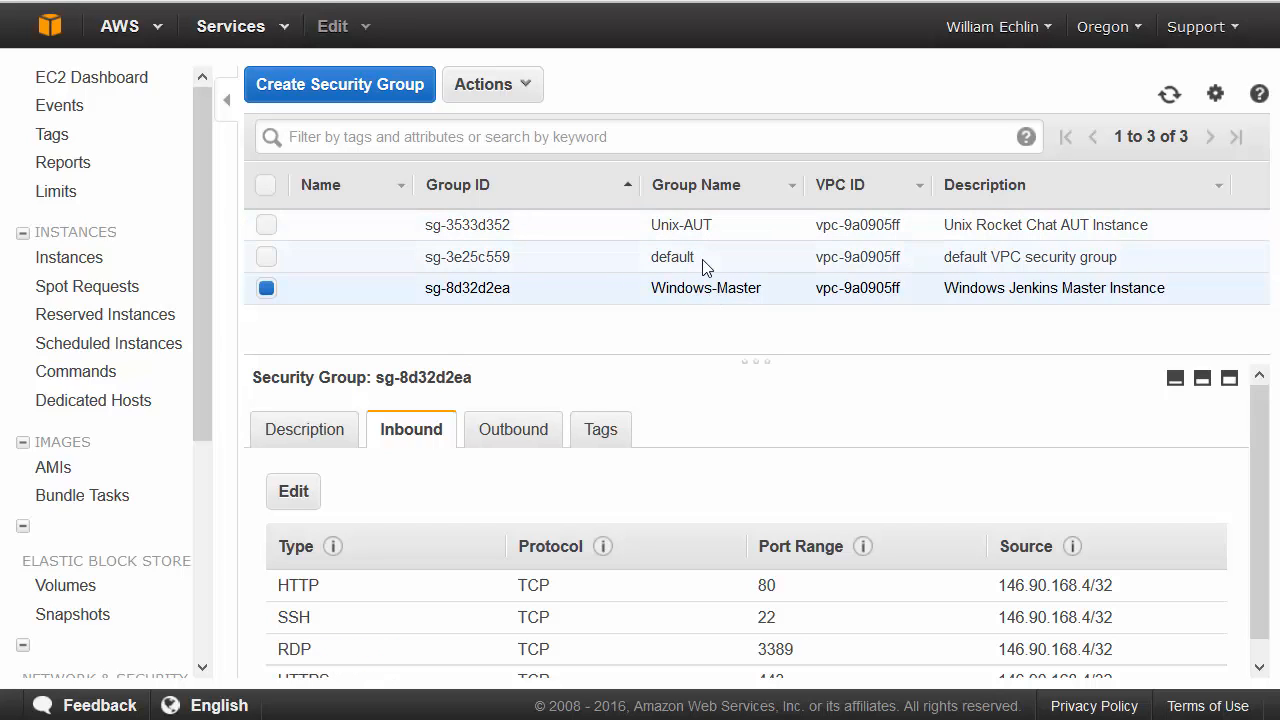
Step: Select the default group to see its All traffic rule from sg-3e25c559
left_click(672, 257)
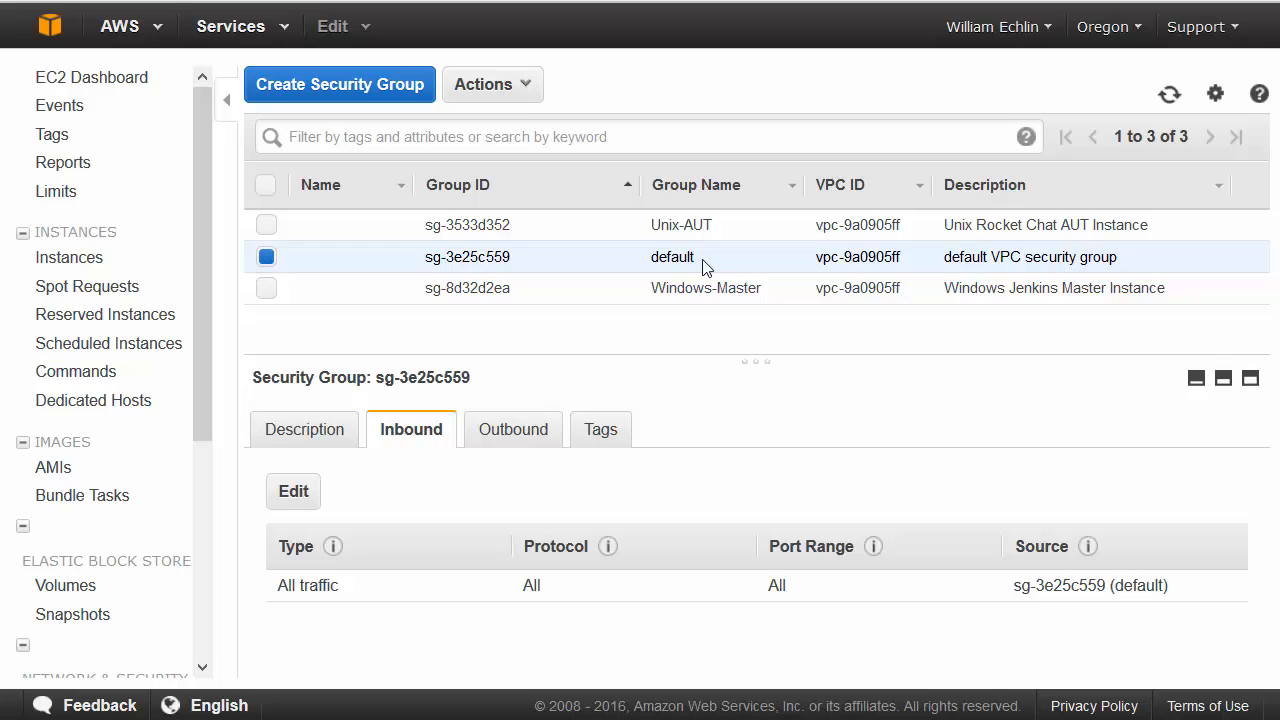
mouse_move(784, 425)
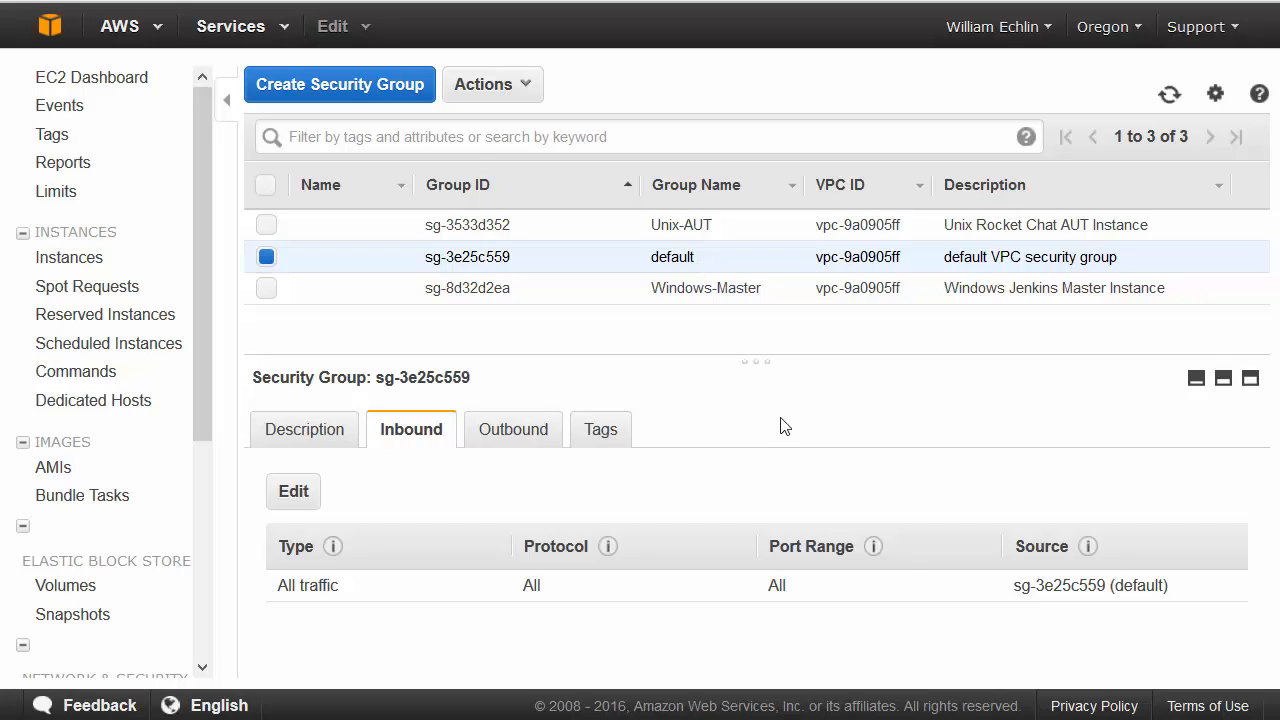